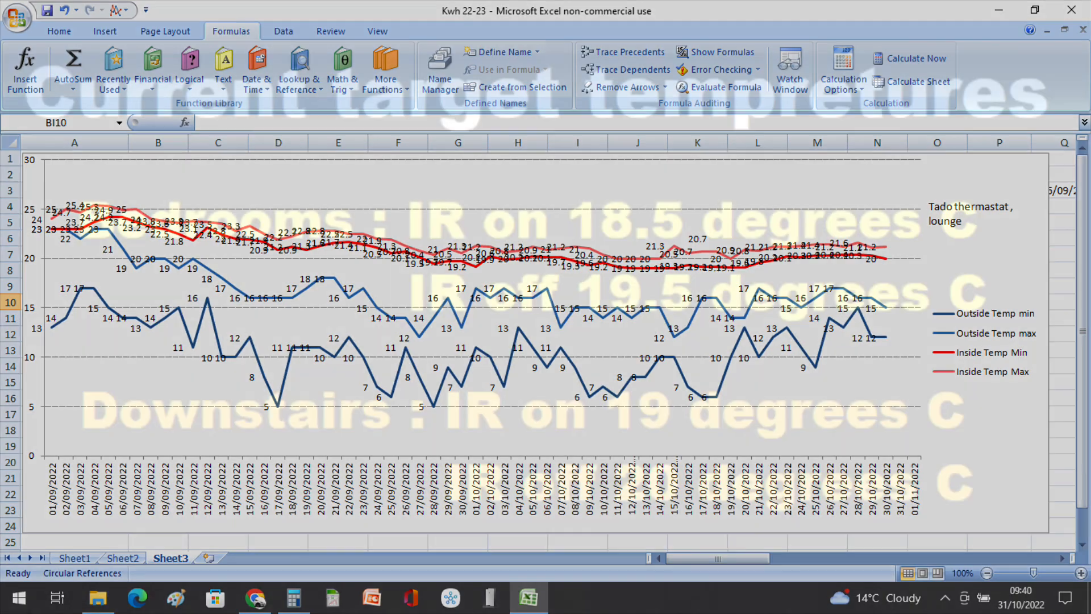
Switch to Sheet1 to show the running-total IR heater kWh chart (118.09 kWh total)
{"action": "left_click", "coordinate": [73, 557]}
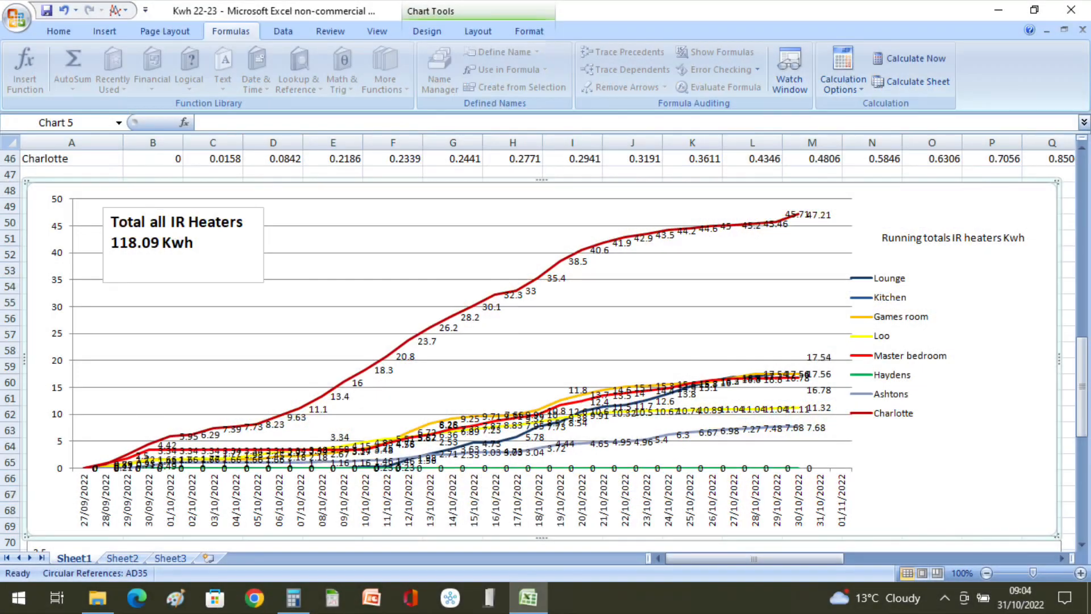